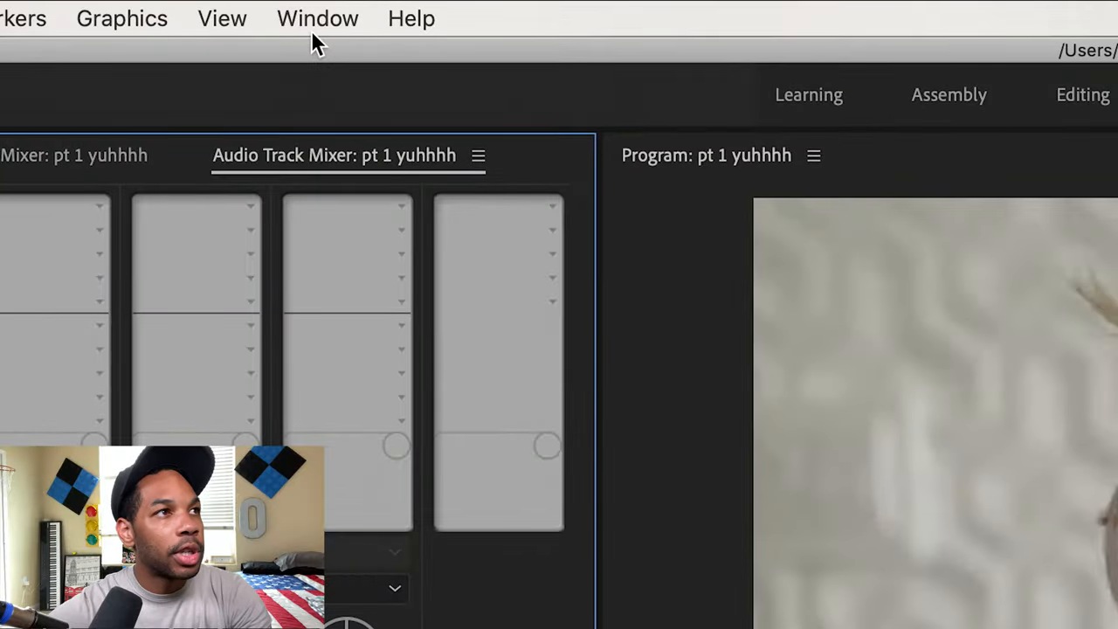
Open the Audio Track Mixer's effect list to reveal the Reverb options, including Studio Reverb
left_click(317, 17)
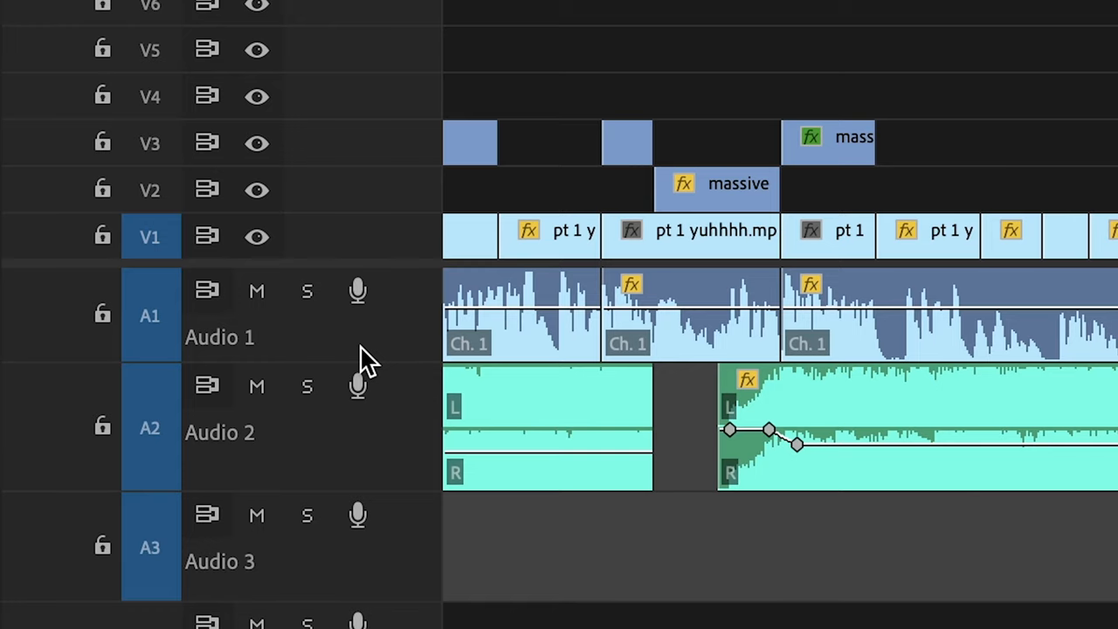
scroll("down", 3)
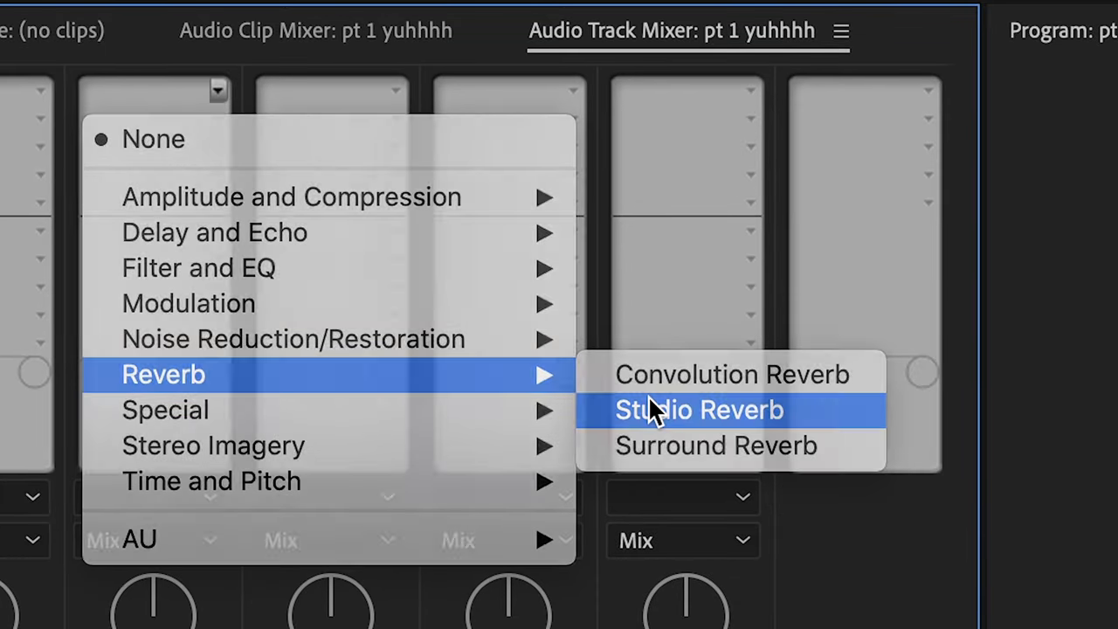
Add Studio Reverb to Audio 4 and apply the Vocal Reverb (large) preset
left_click(699, 410)
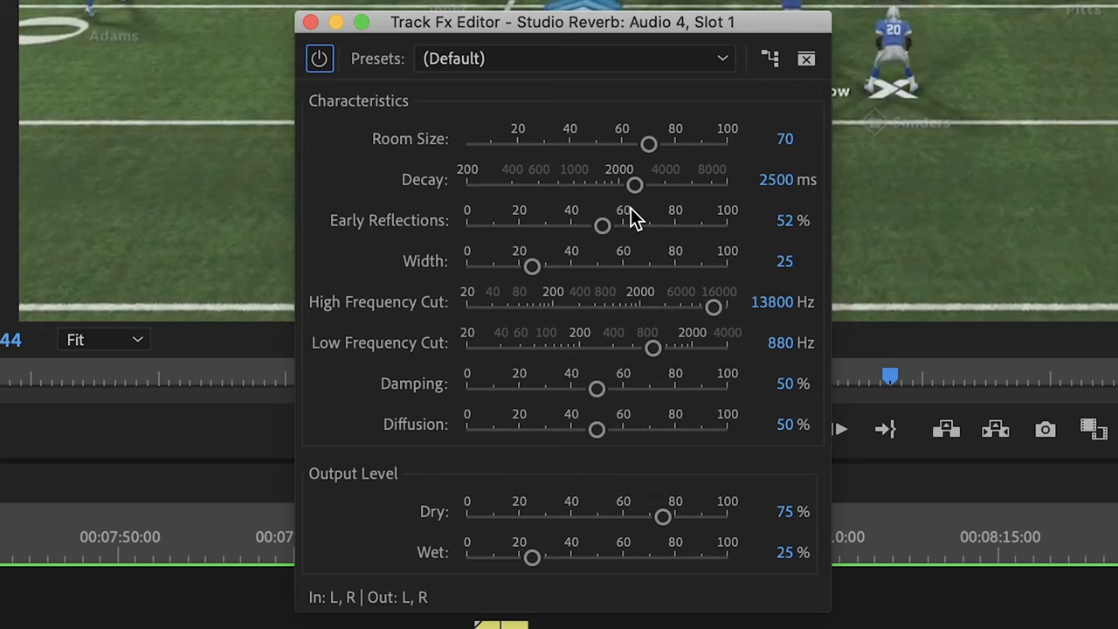
left_click(573, 59)
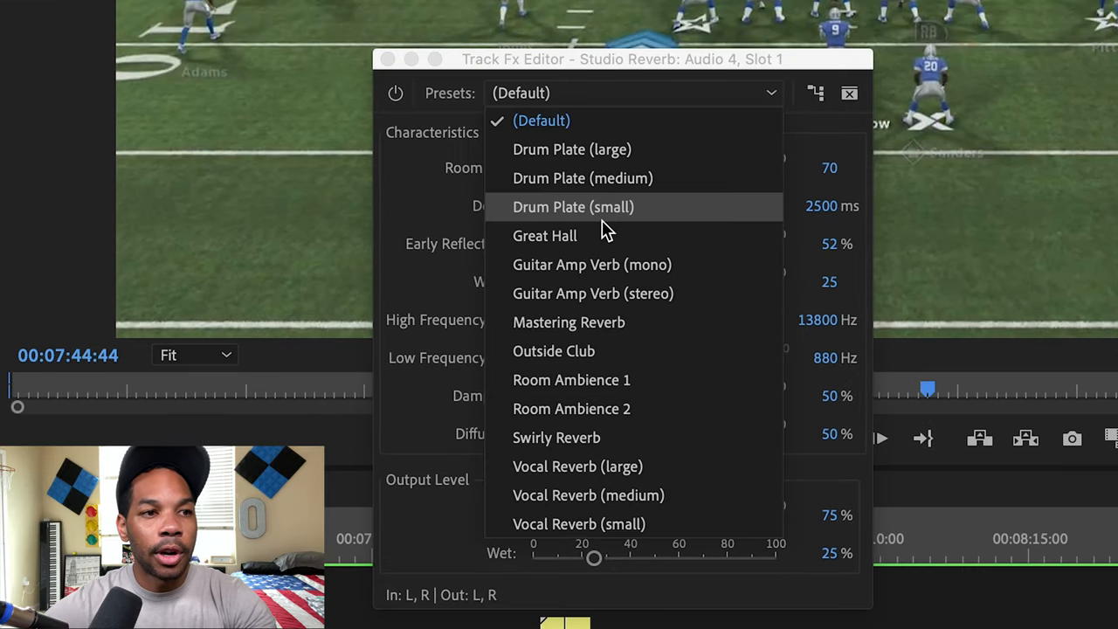
left_click(629, 92)
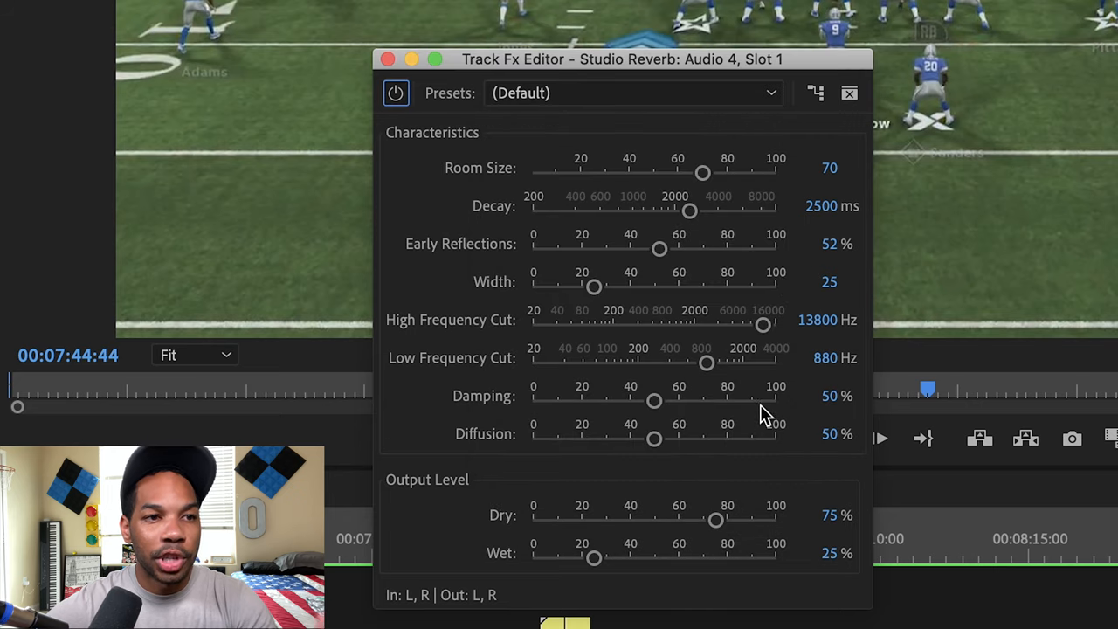
left_click(629, 93)
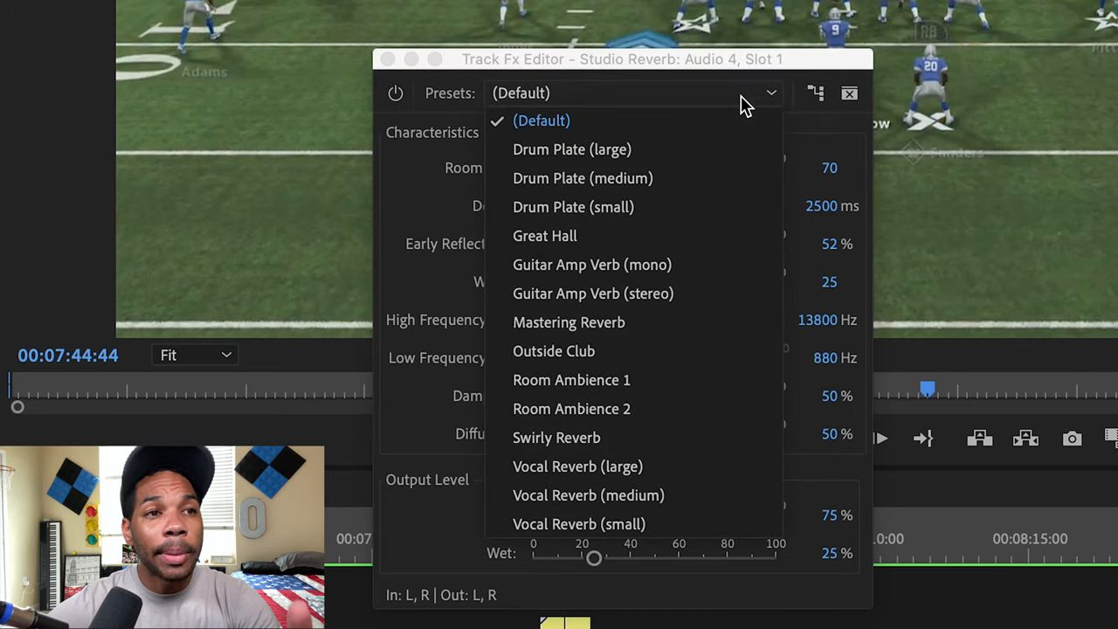
left_click(577, 466)
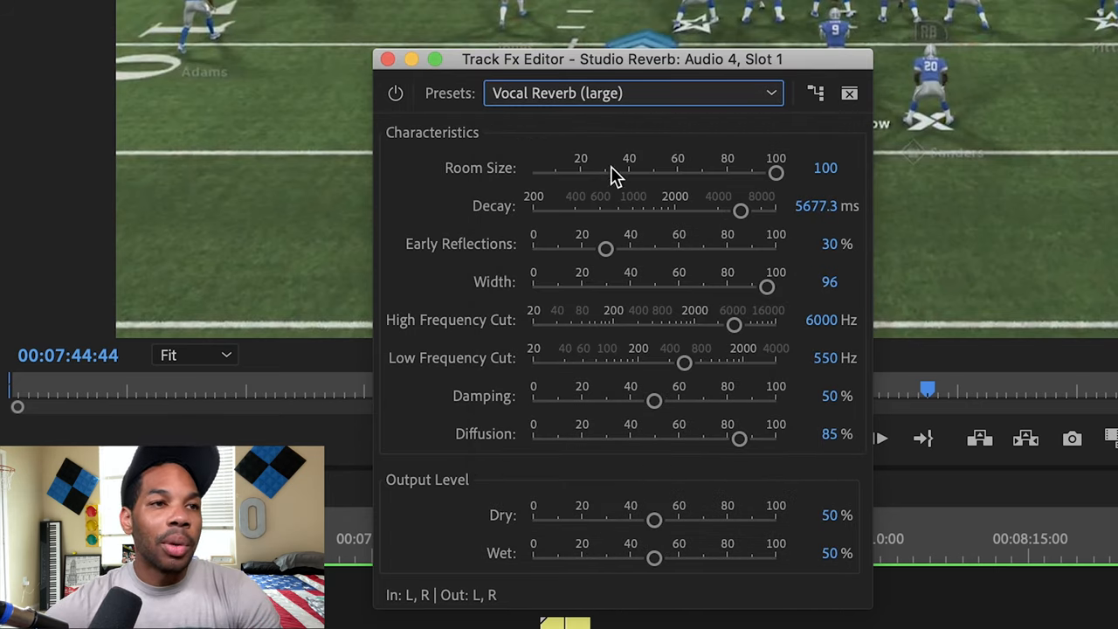
mouse_move(685, 179)
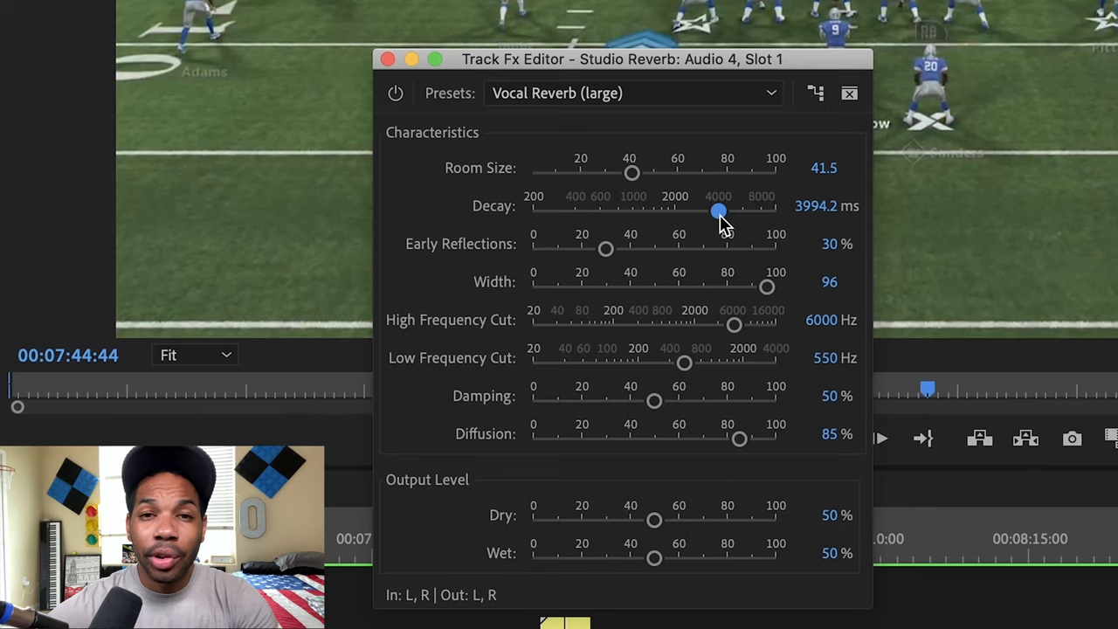
Set Studio Reverb decay to about 4135 ms and dry to 41%, and adjust the wet level
left_click_drag(717, 210, 722, 211)
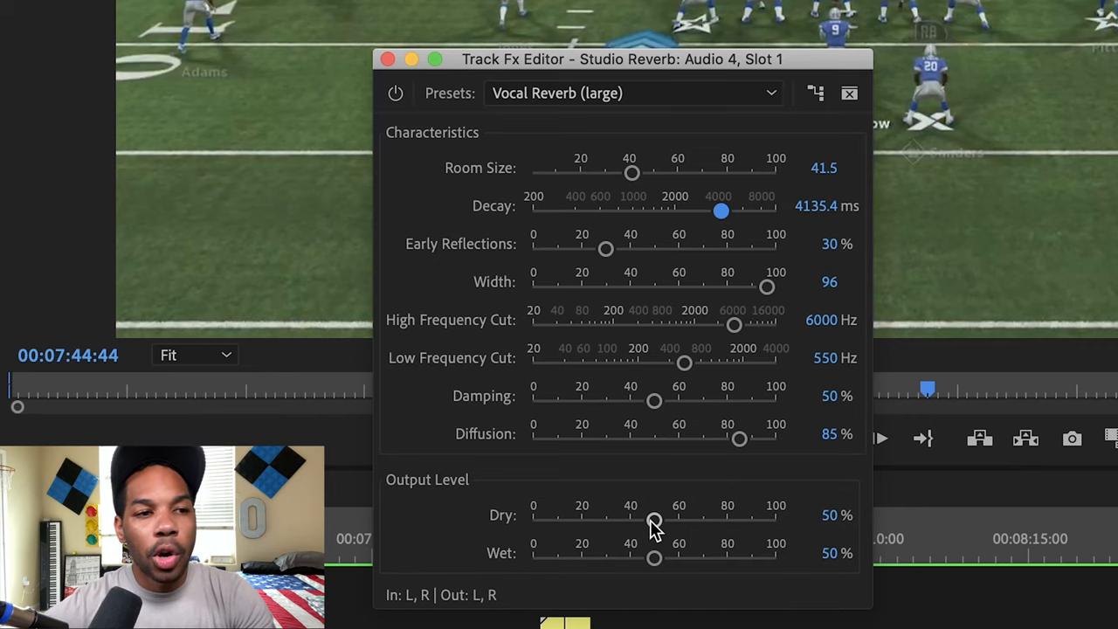
left_click_drag(655, 521, 636, 520)
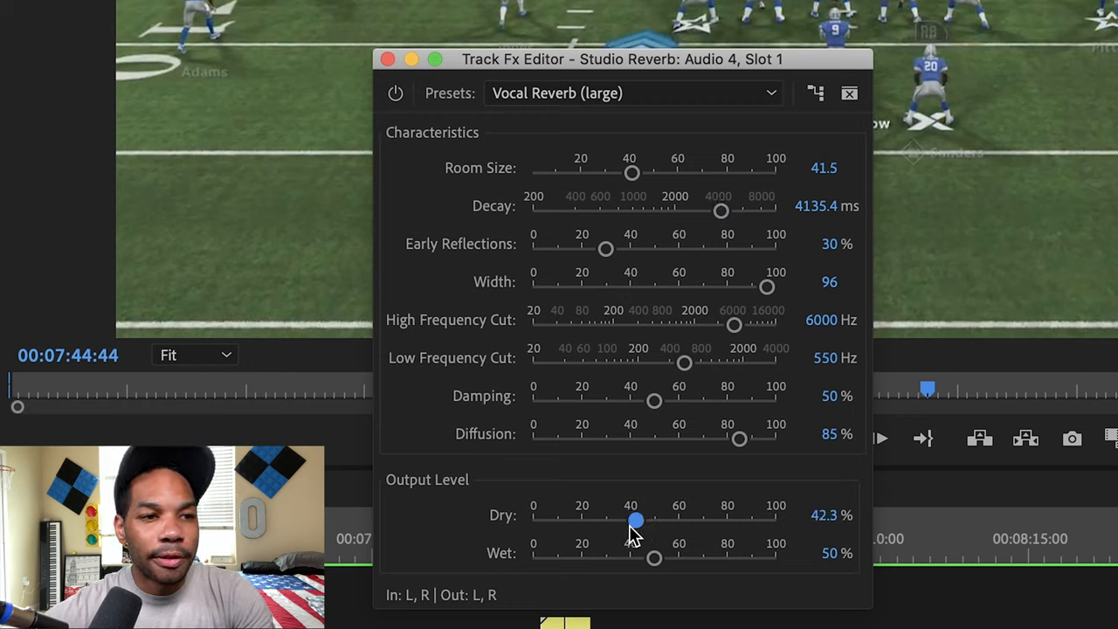
left_click_drag(634, 521, 632, 521)
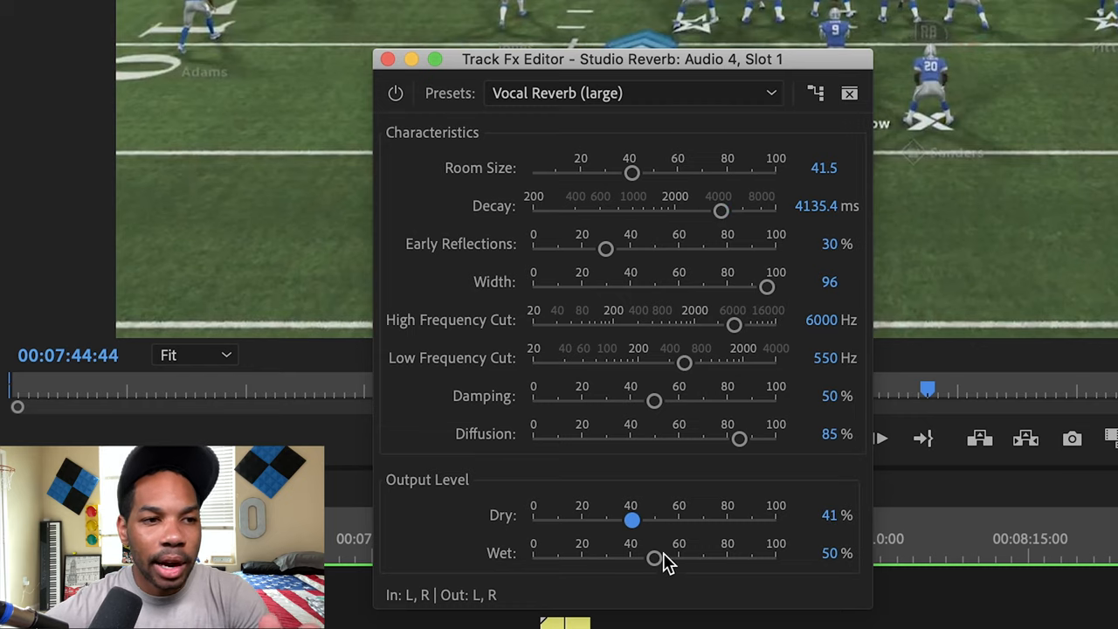
left_click_drag(655, 558, 718, 558)
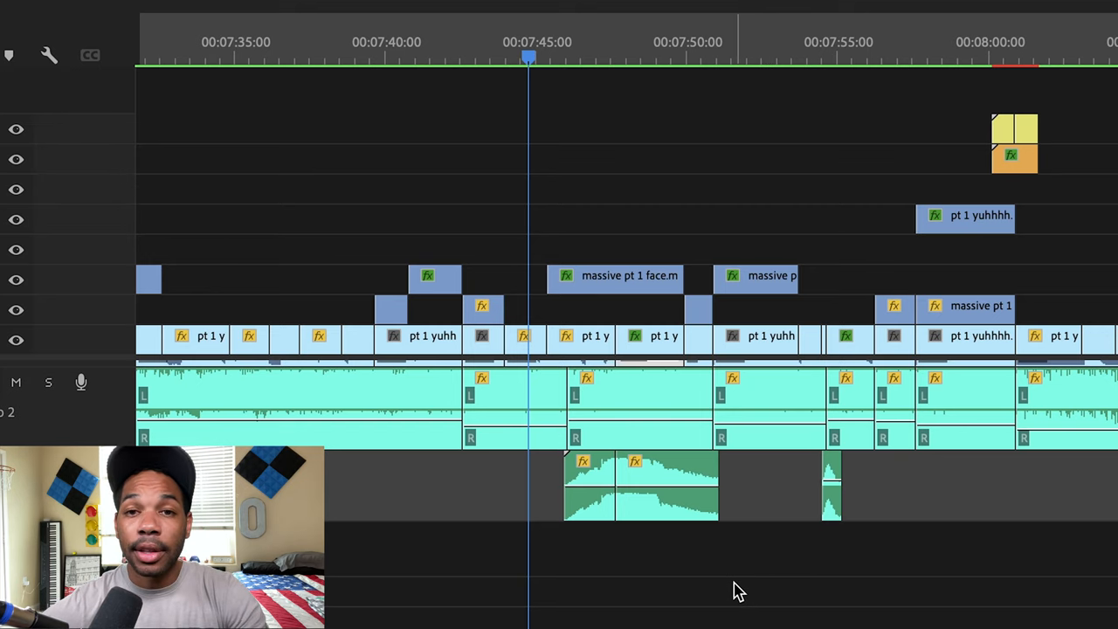
mouse_move(743, 479)
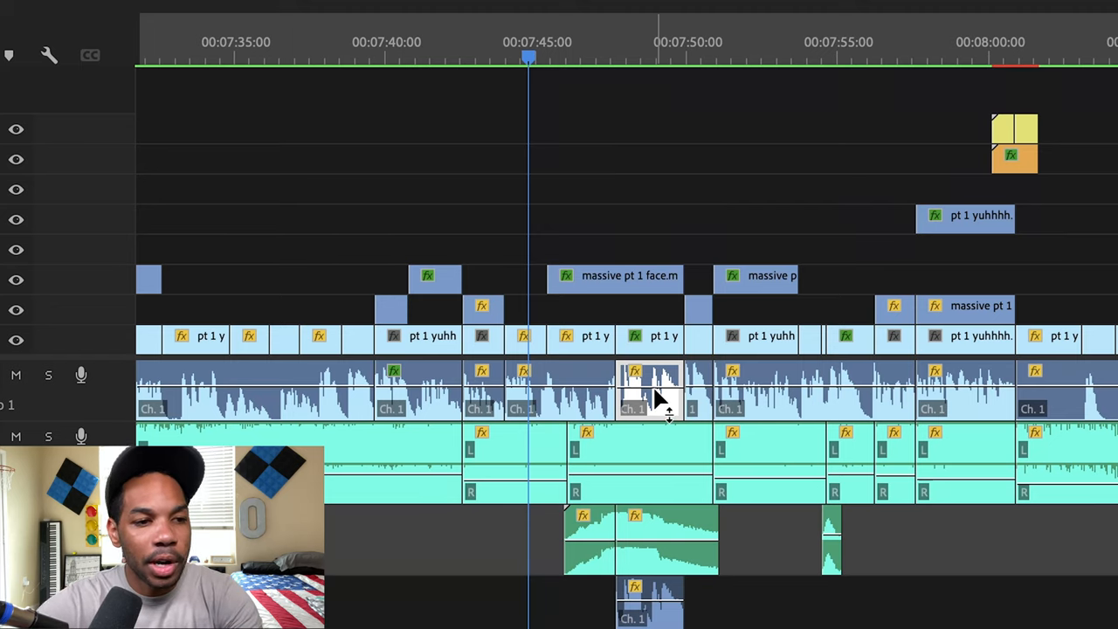
Drag the original clip's volume rubber band down to -9.6 dB
left_click_drag(655, 393, 655, 401)
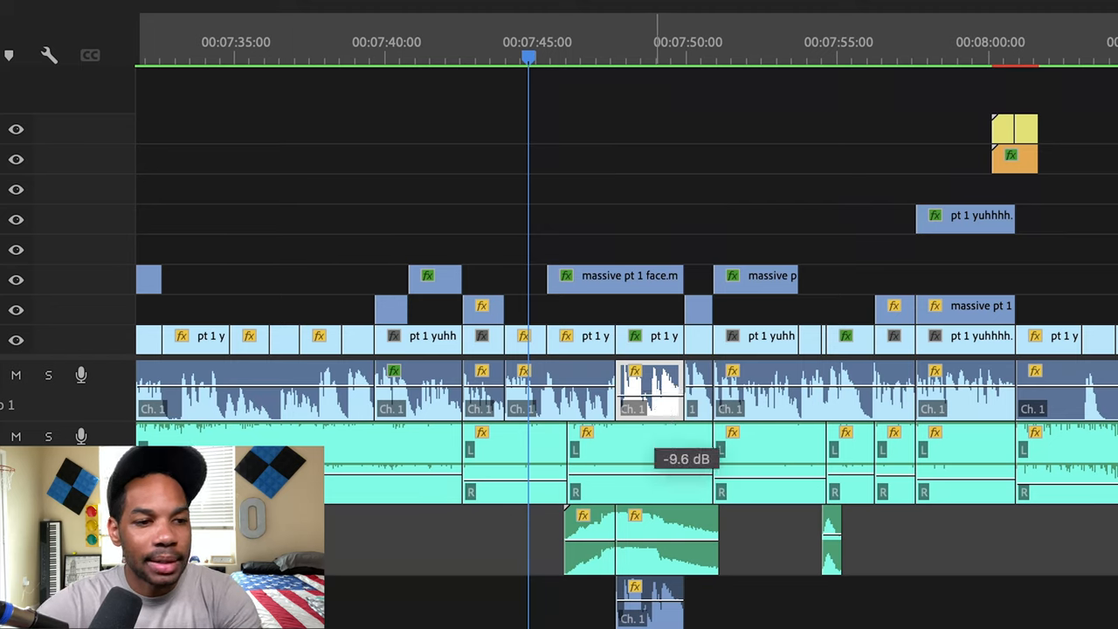